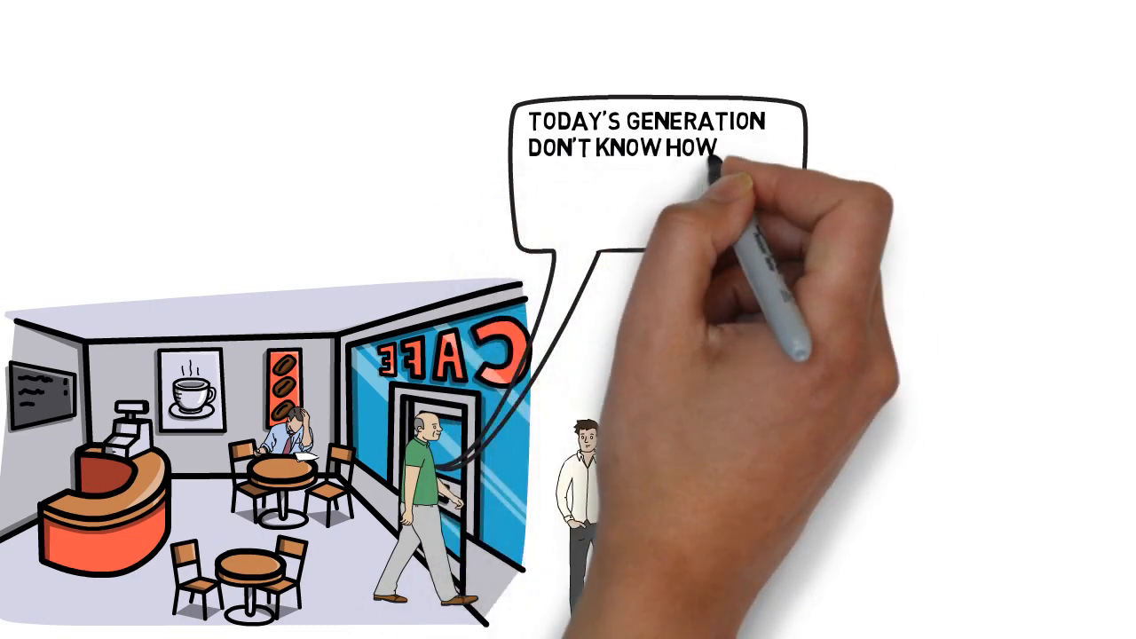
text(LUCKY THEY ARE. THEY GET ALL THIS MAS)
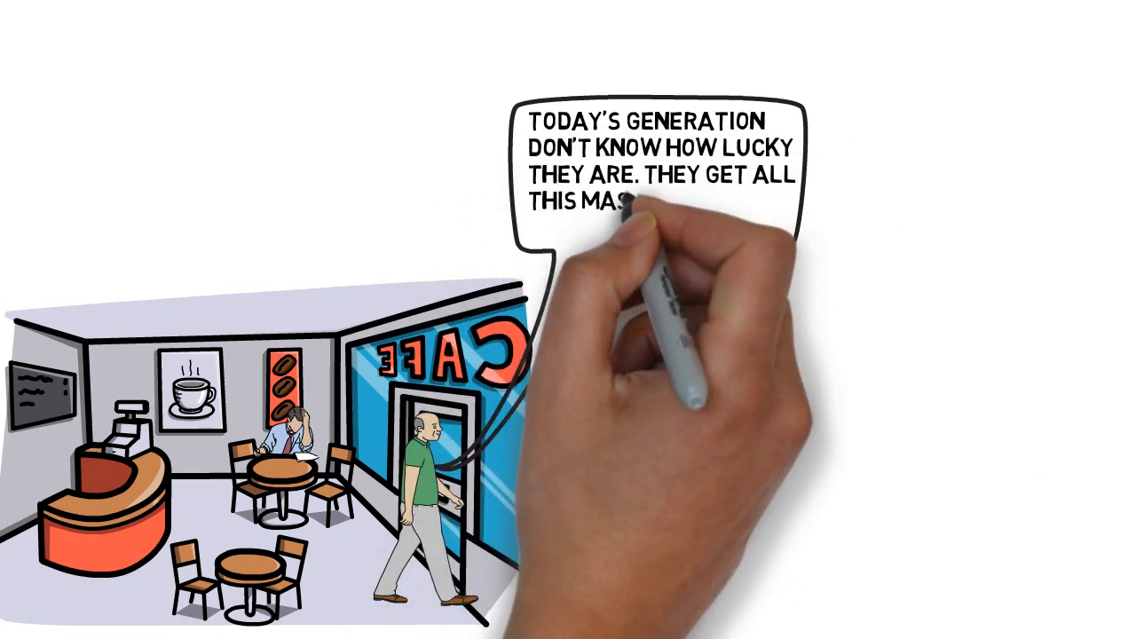